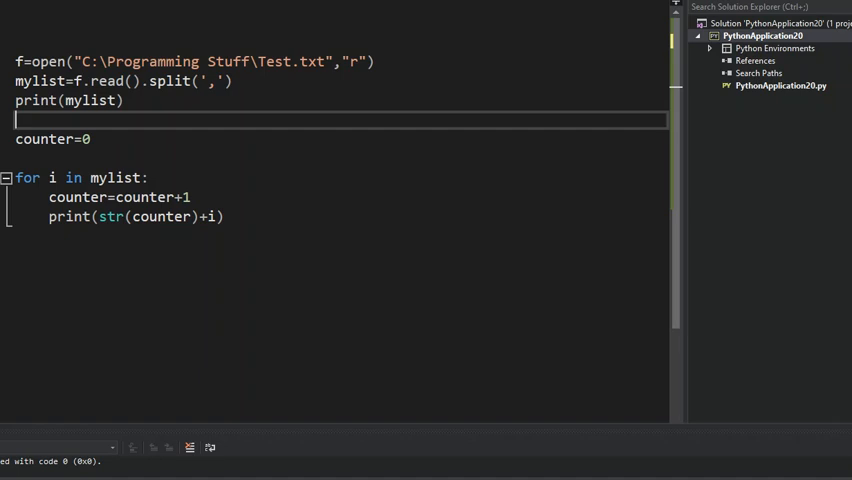
Step: Run the script (F5) so the console prints the numbered list read from Test.txt
{"action": "key", "text": "F5"}
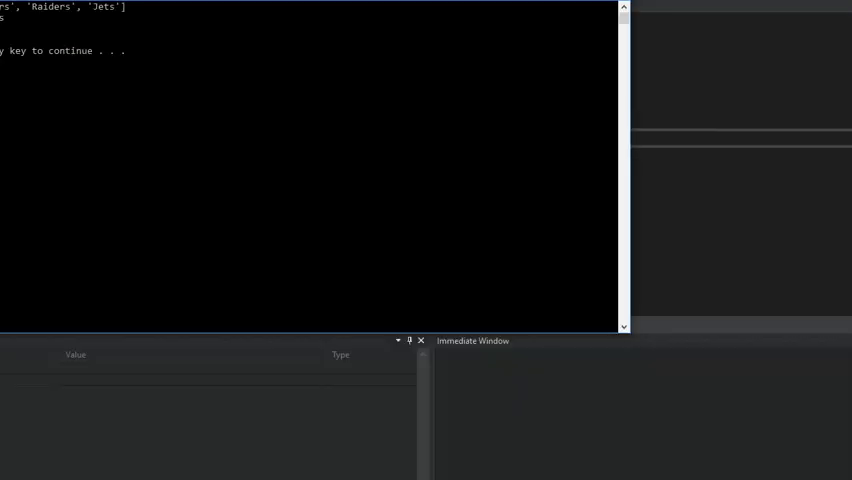